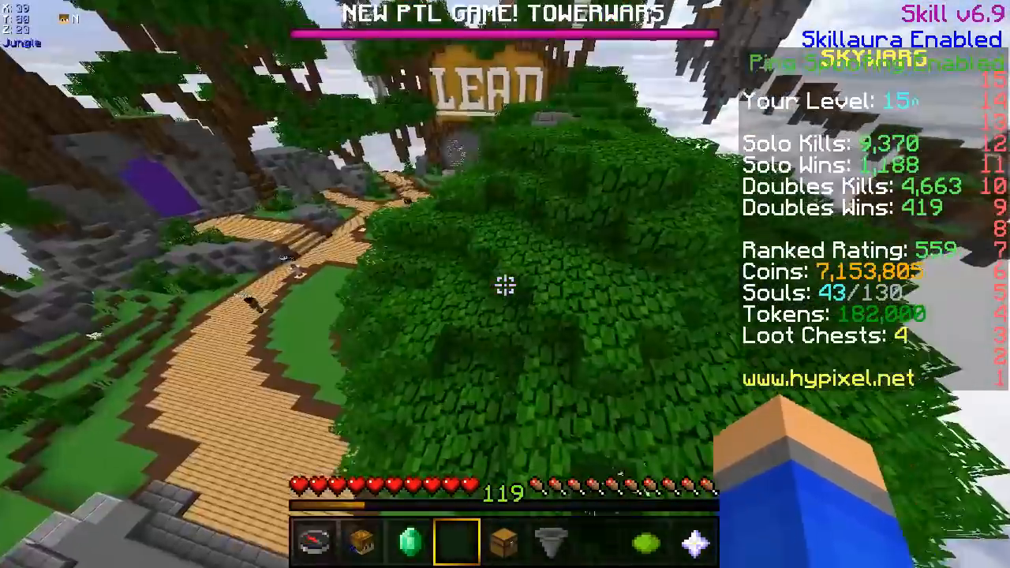
mouse_move(505, 284)
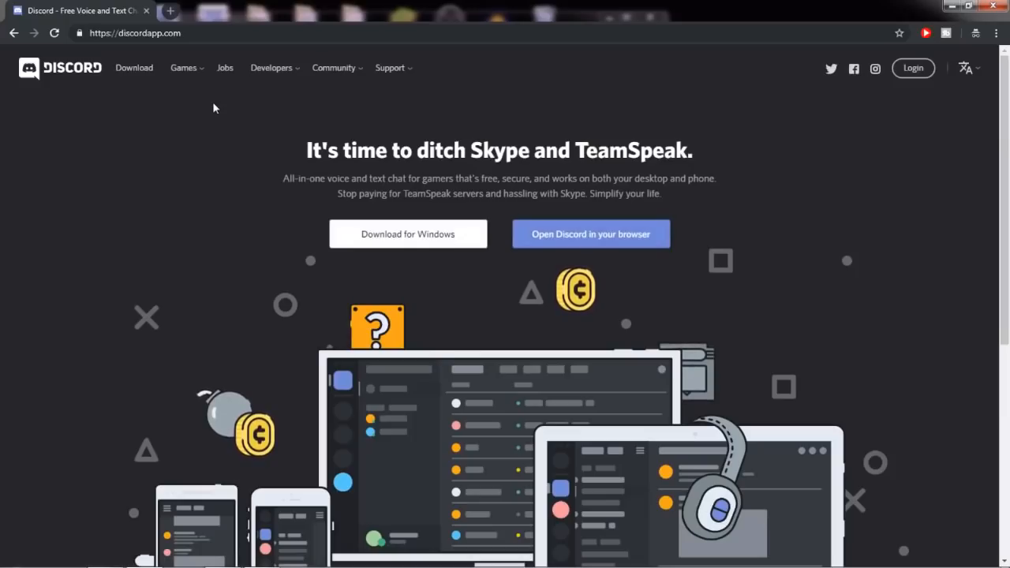
left_click(913, 67)
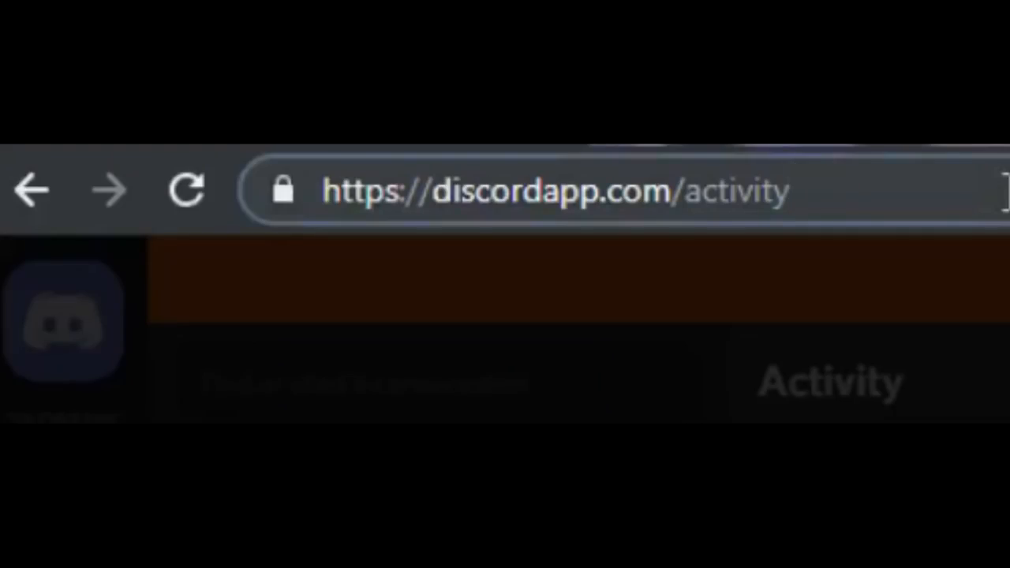
double_click(736, 191)
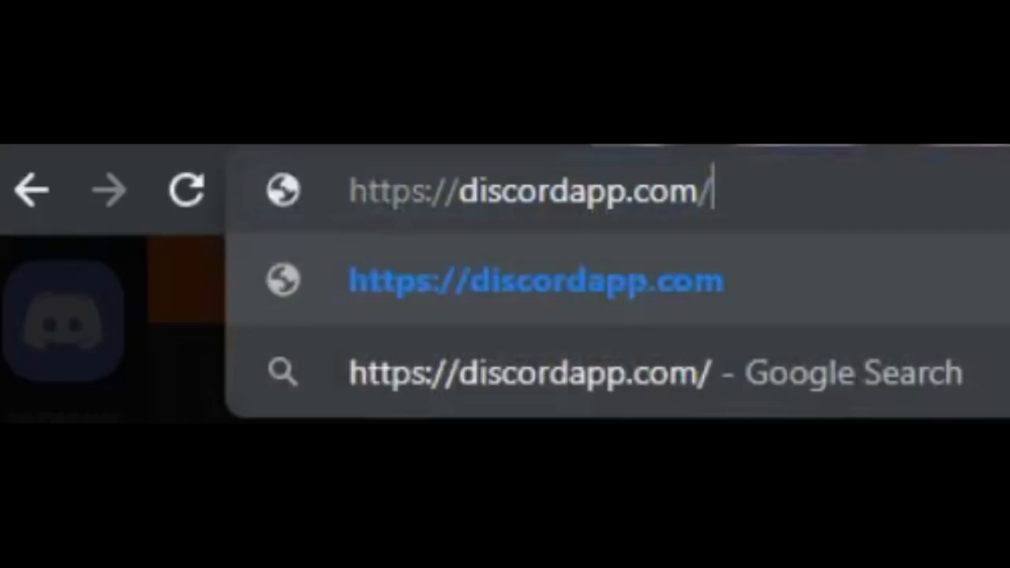
key("Enter")
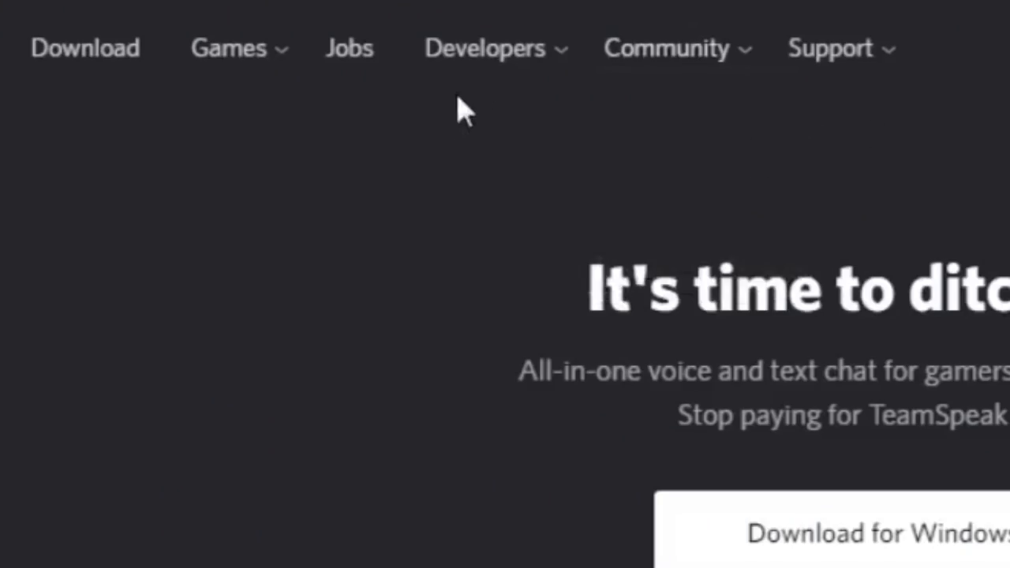
Step: From Developers, go to the Developer Portal and create an application named 'Hytale'
left_click(485, 48)
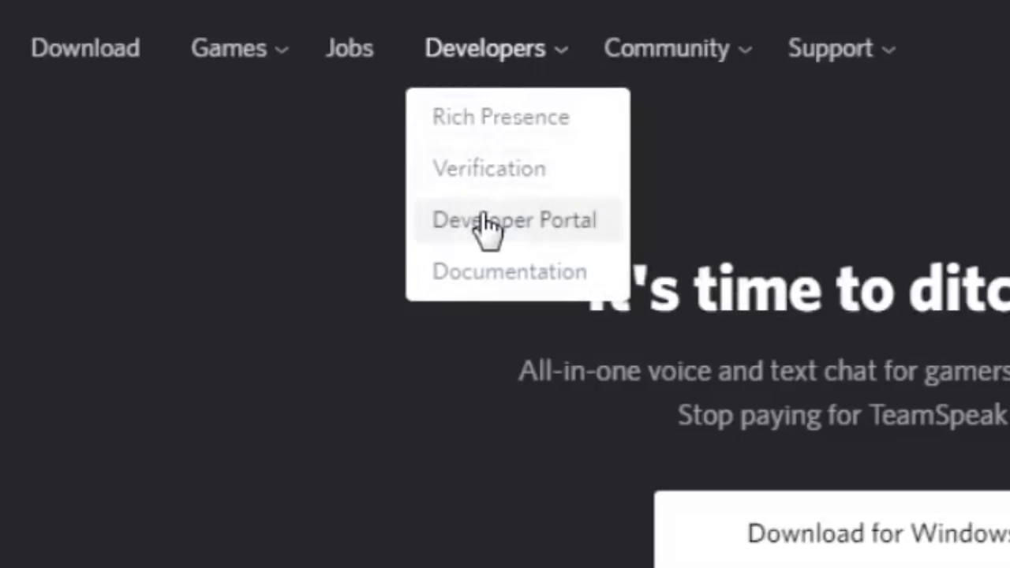
left_click(514, 219)
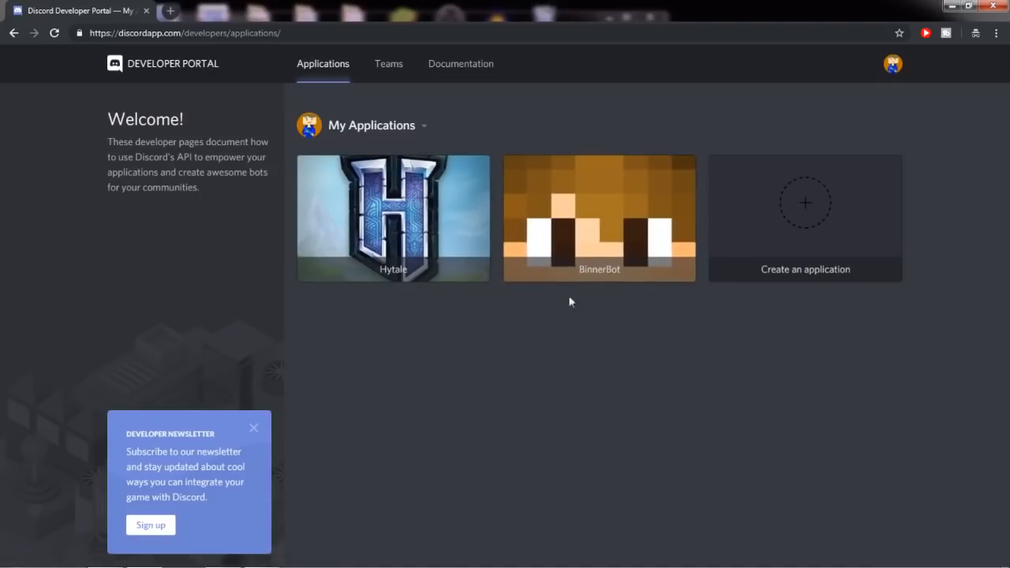
mouse_move(804, 203)
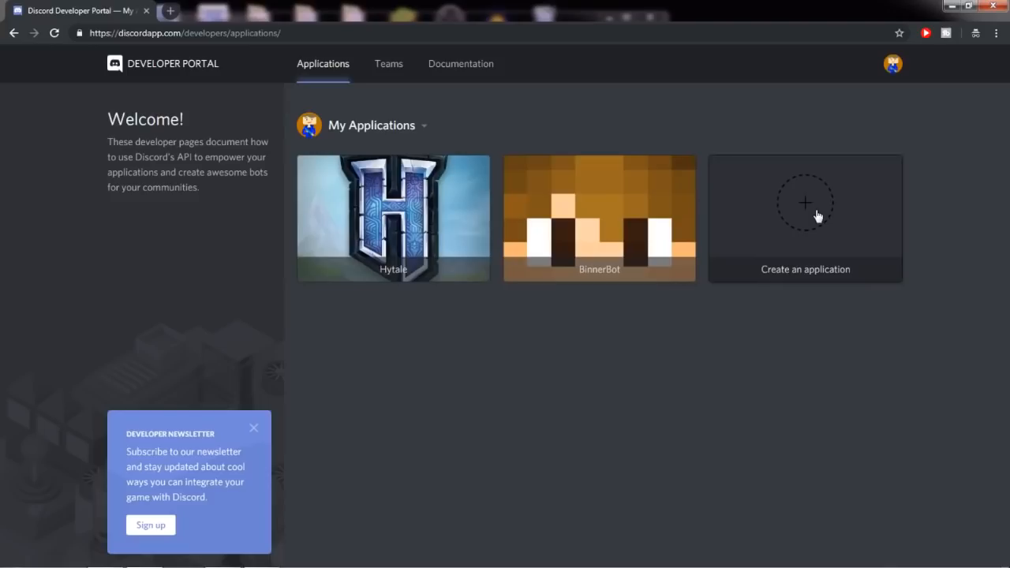
left_click(805, 202)
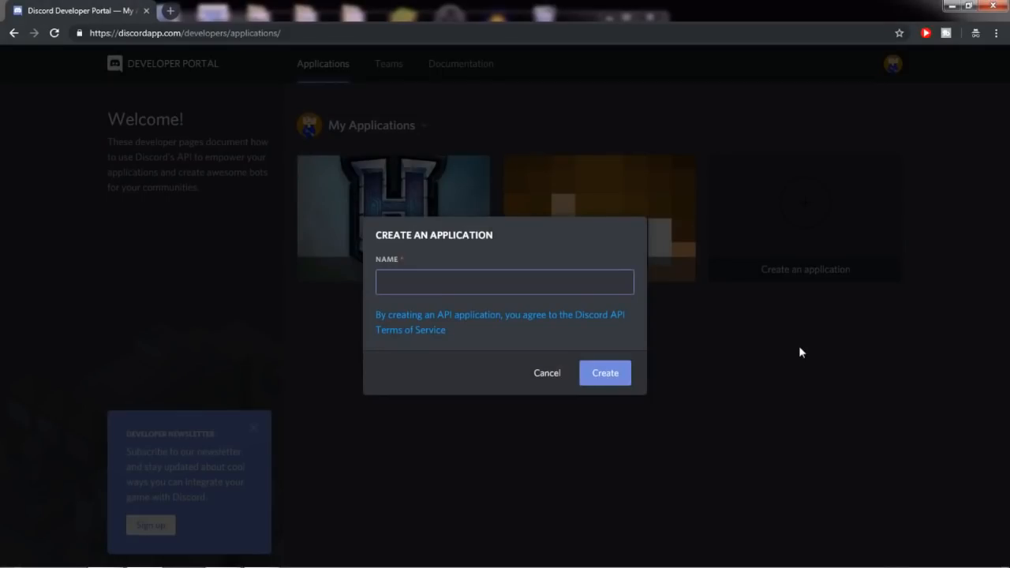
type("Hy")
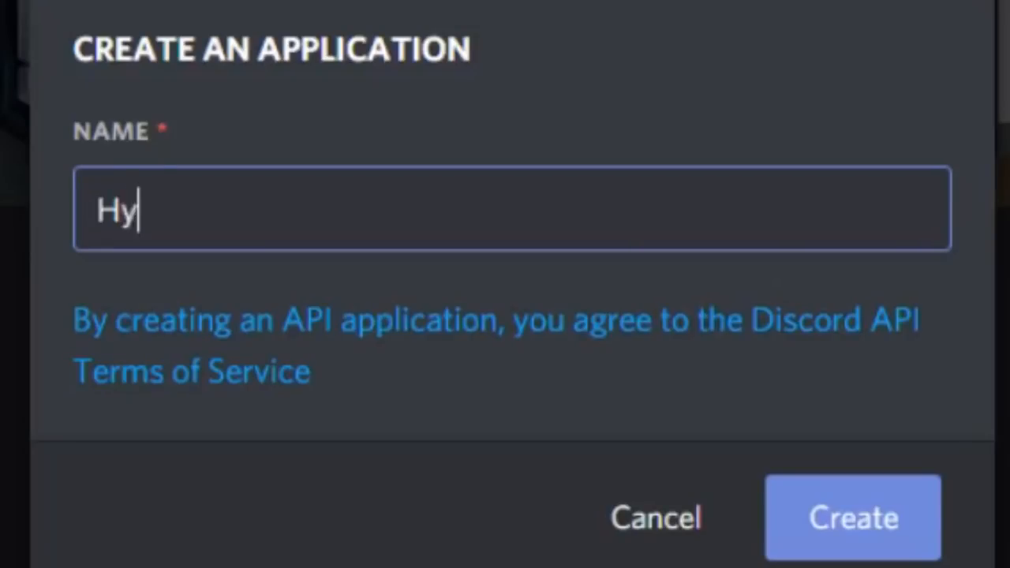
type("tale")
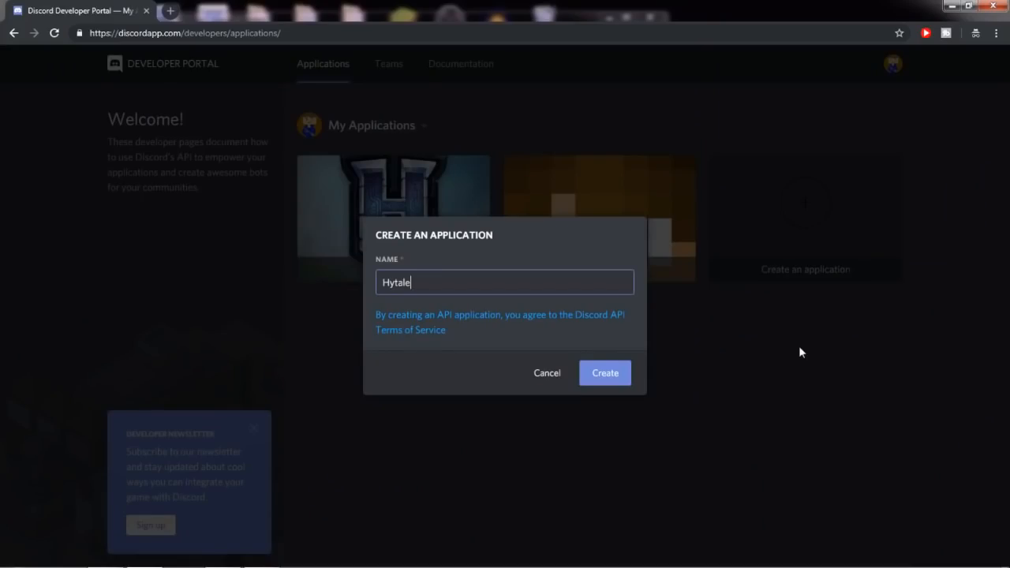
left_click(605, 372)
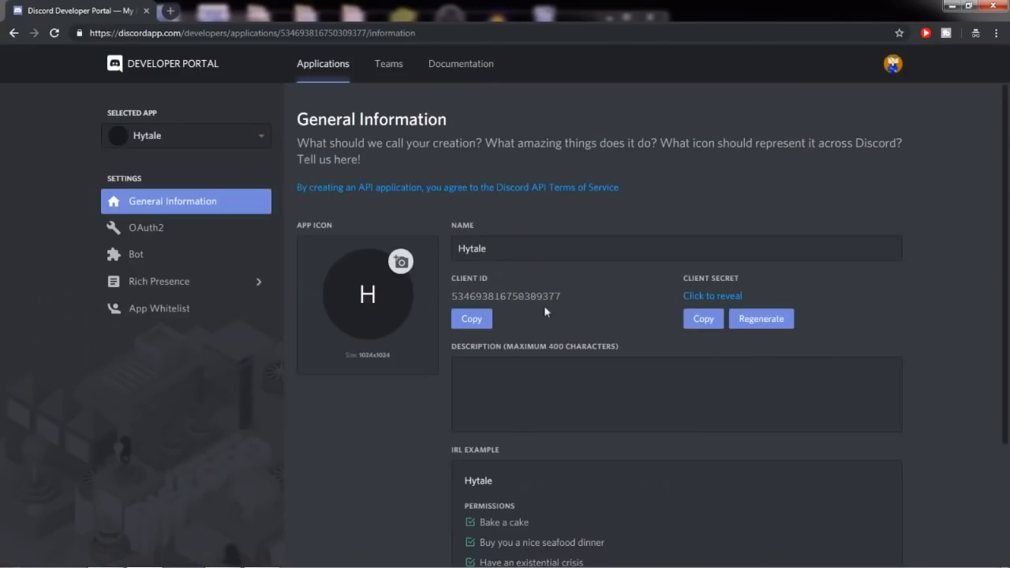
Step: In Rich Presence Art Assets, upload the Hytale logo file as the invite cover image
left_click(675, 248)
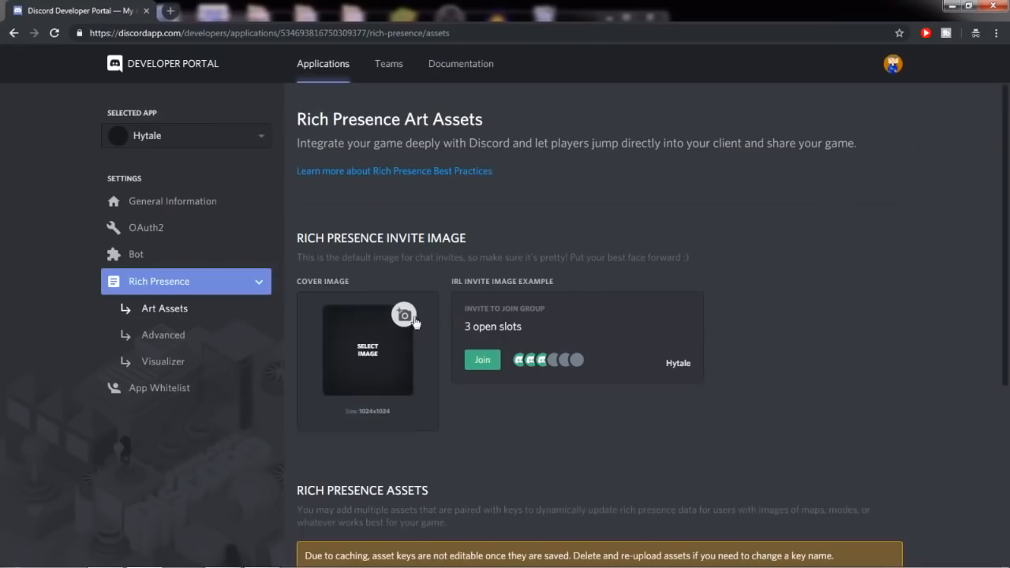
left_click(404, 314)
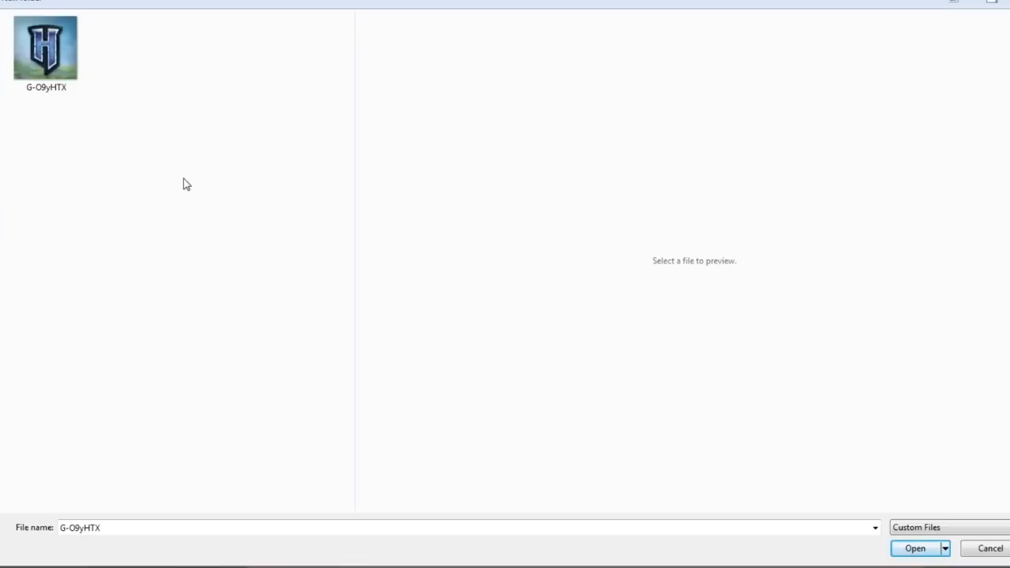
left_click(45, 47)
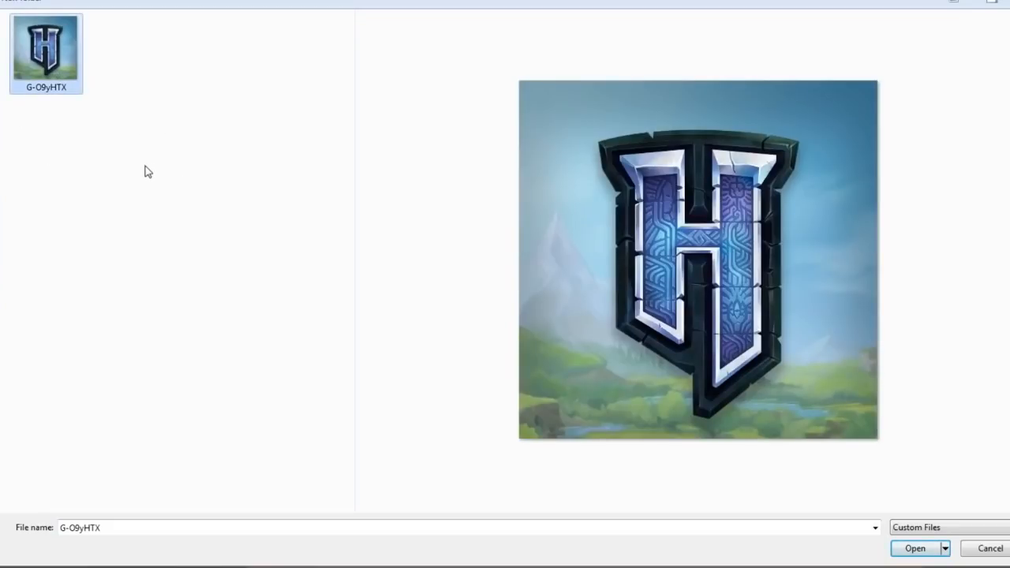
mouse_move(154, 192)
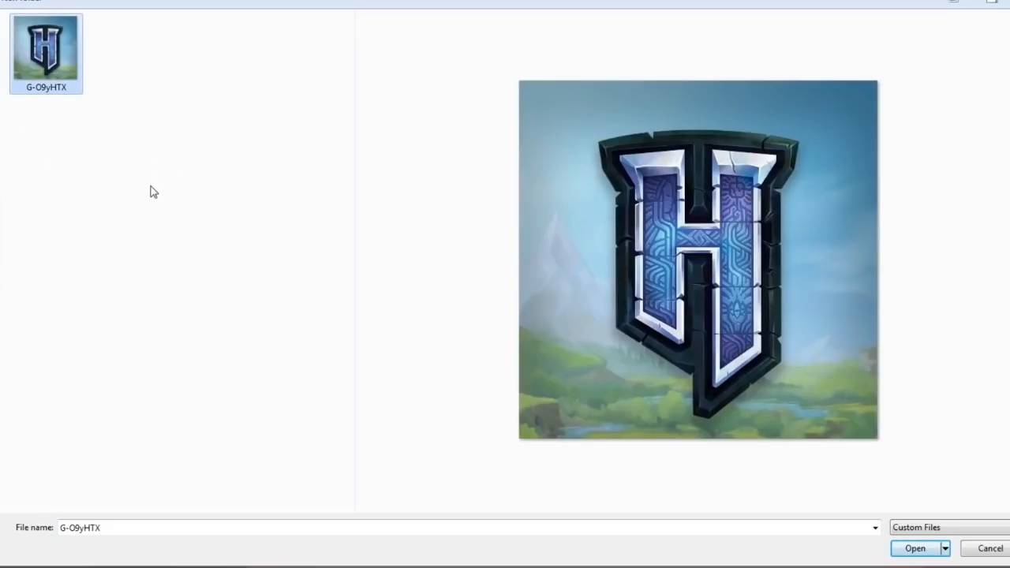
left_click(914, 548)
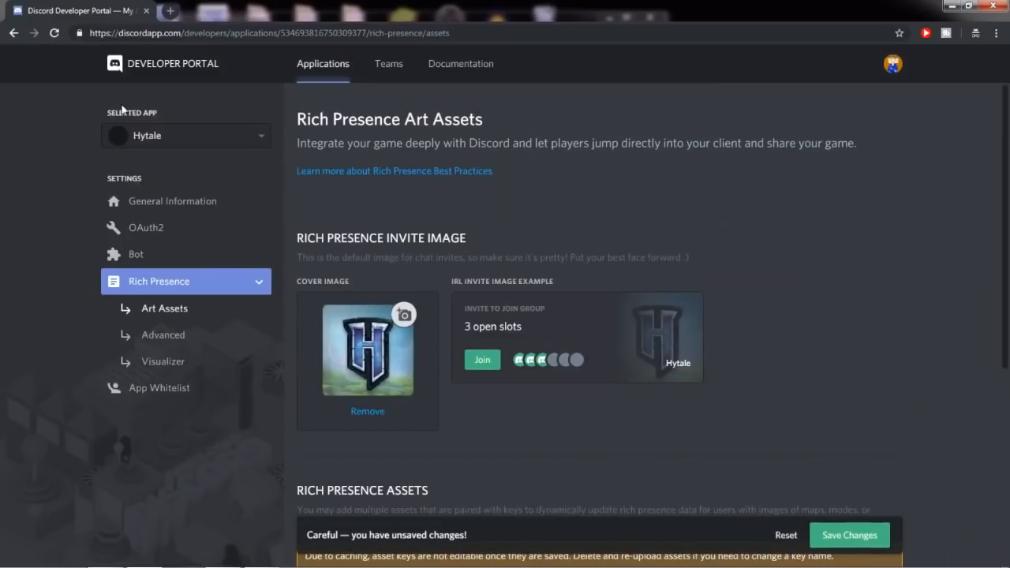
mouse_move(750, 388)
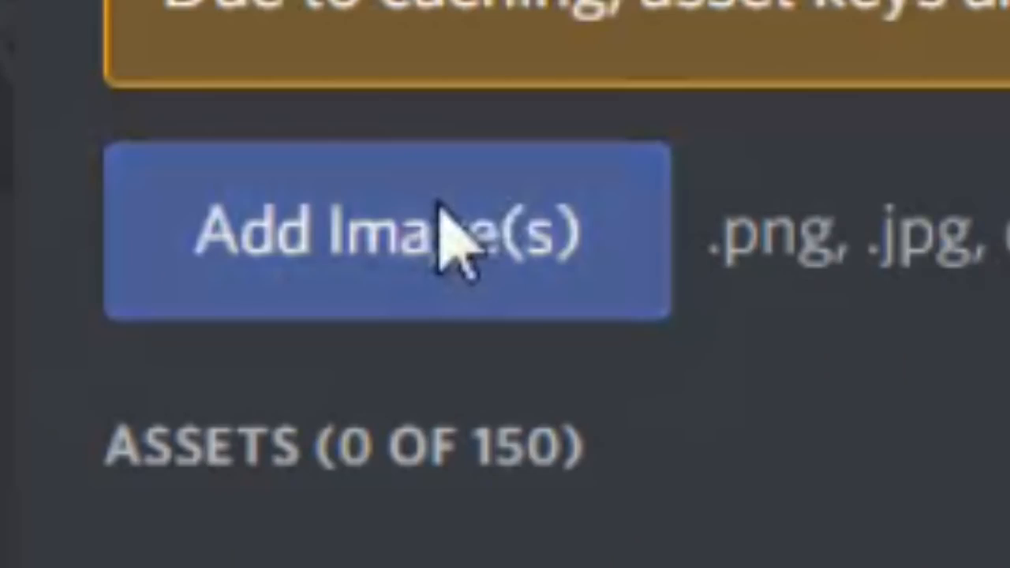
Step: Add the Hytale logo under Rich Presence Assets and edit its asset key name
left_click(386, 233)
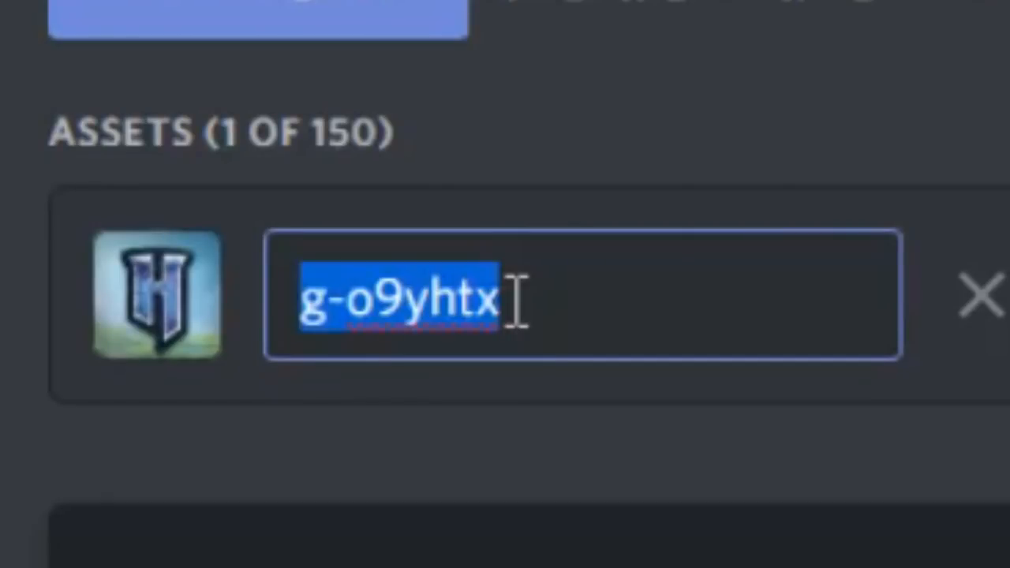
type("ljefhouvhrdoh")
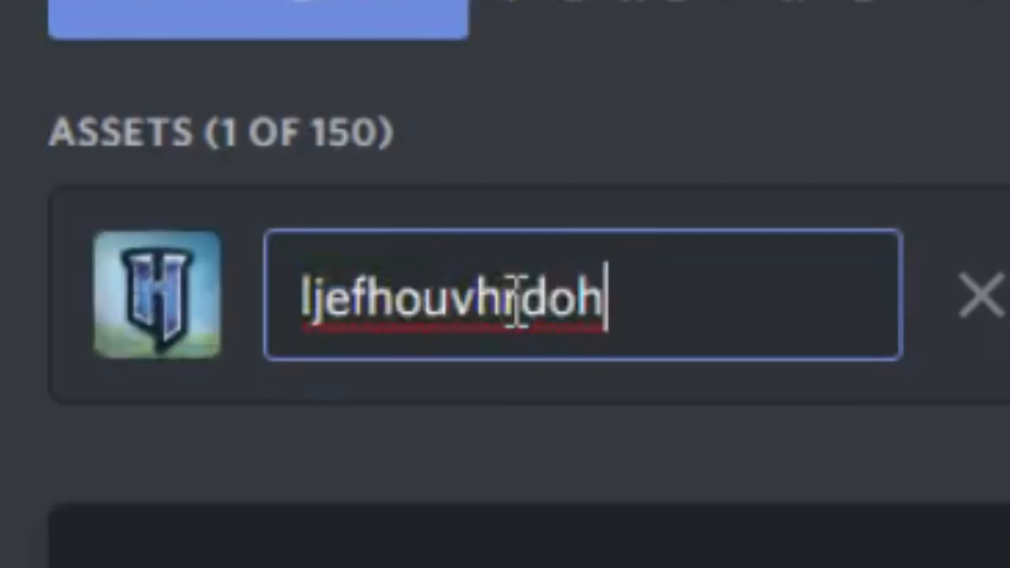
key("ctrl+a")
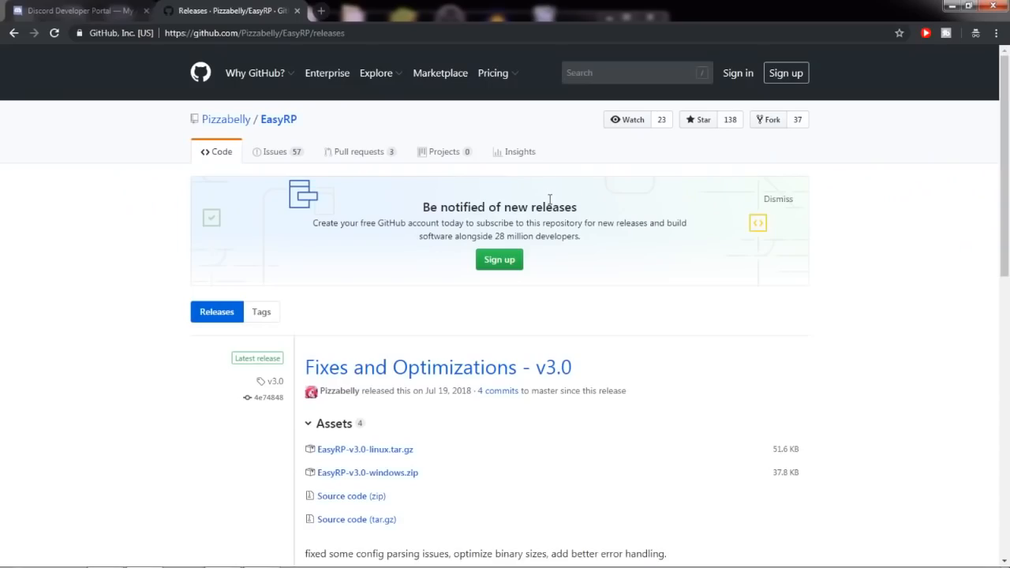
Step: Scroll the EasyRP GitHub releases page down to the v3.0 release assets
scroll("down", 3)
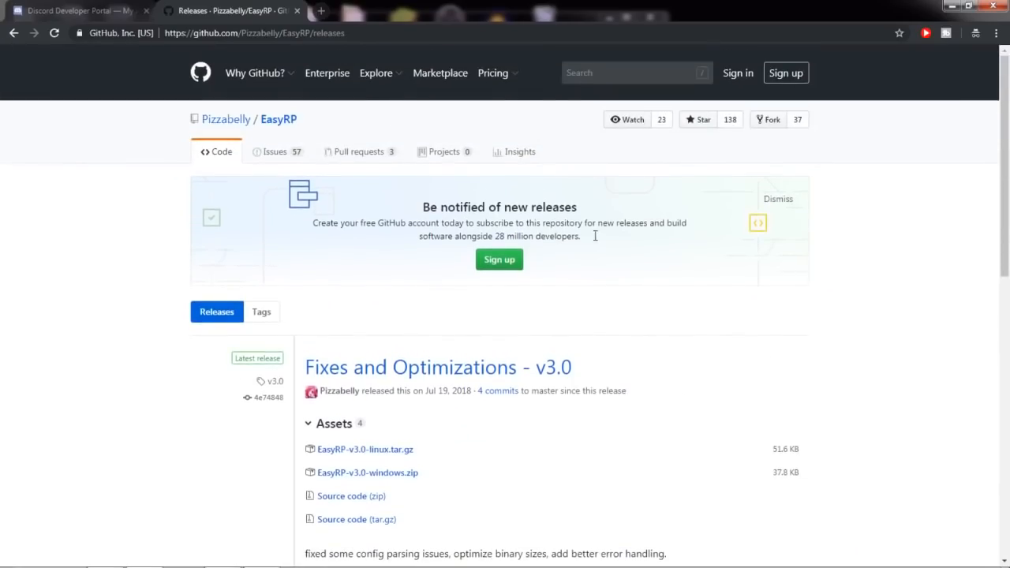
scroll("down", 3)
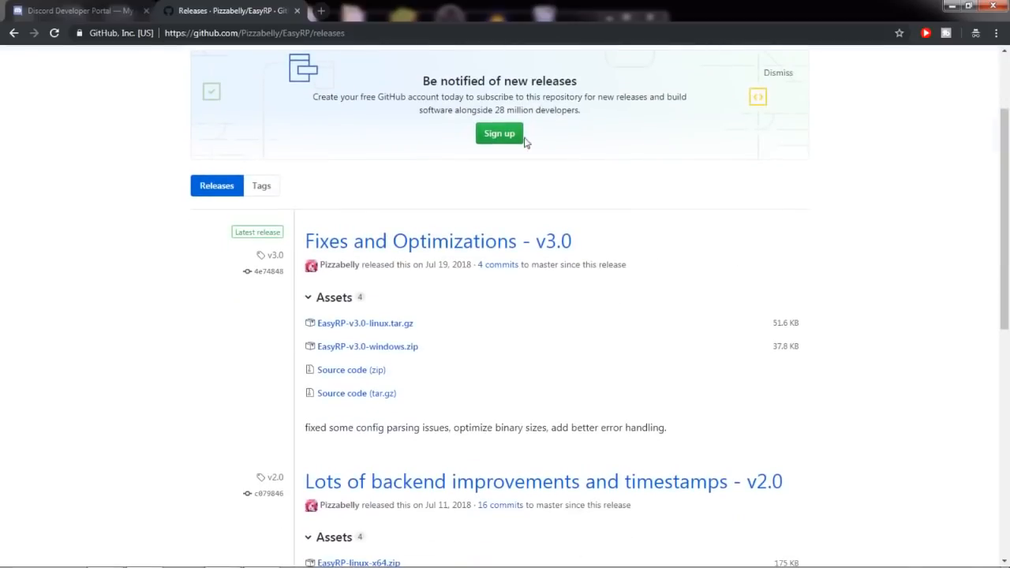
mouse_move(539, 215)
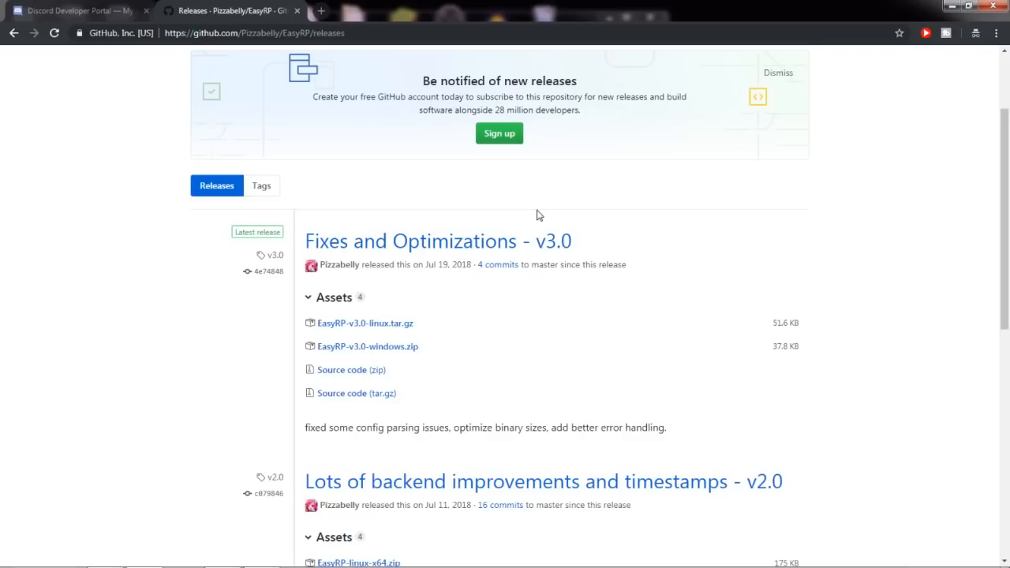
mouse_move(651, 441)
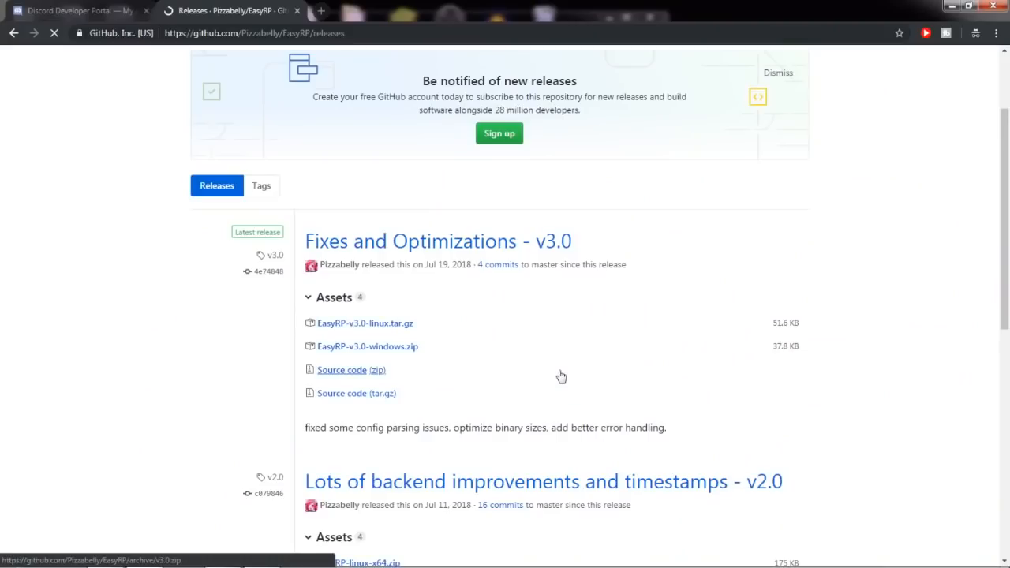
Step: Extract EasyRP-v3.0-windows.zip here, then open the EasyRP-windows folder and its config file
left_click(367, 347)
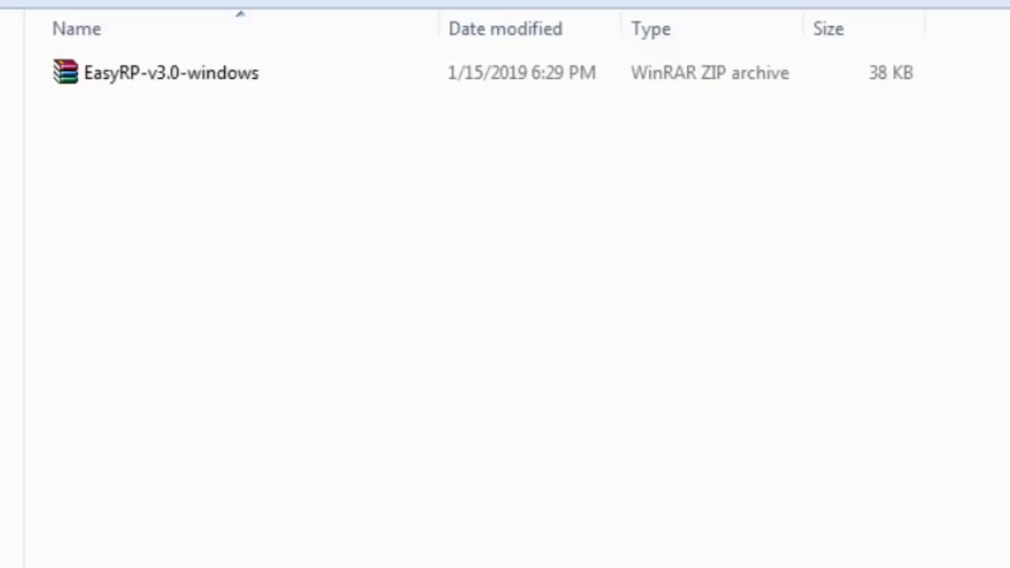
left_click(158, 71)
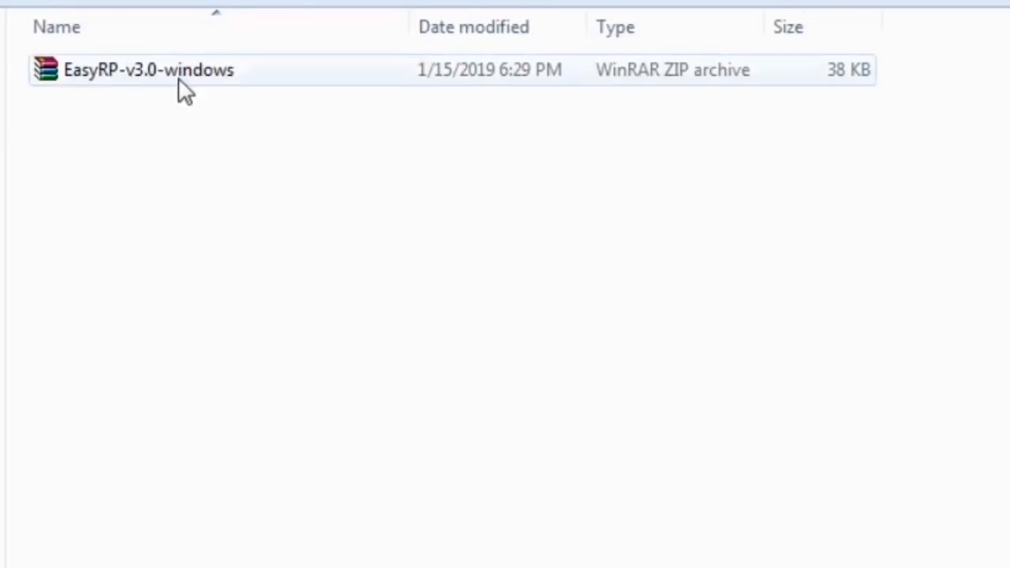
right_click(149, 69)
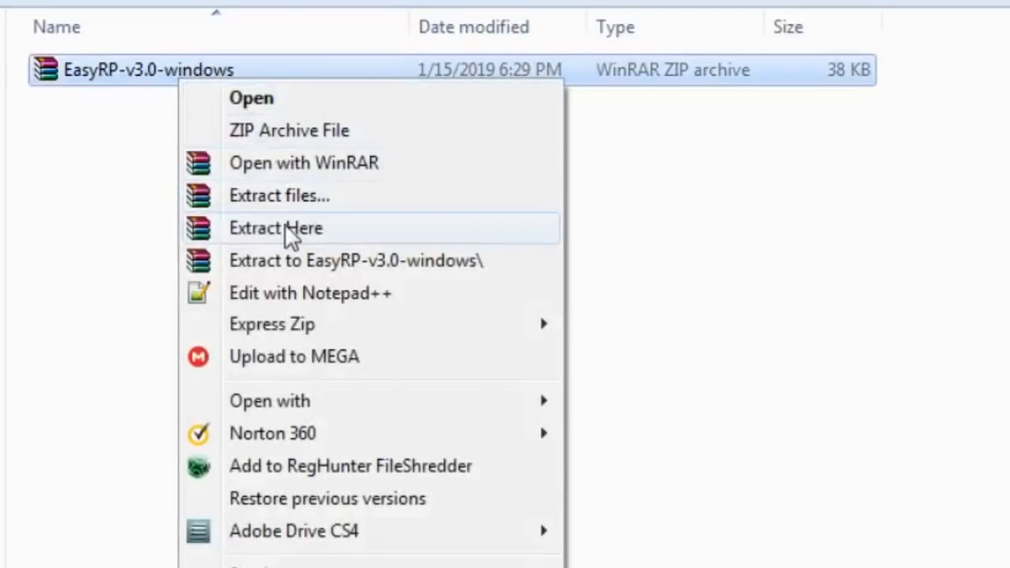
left_click(276, 228)
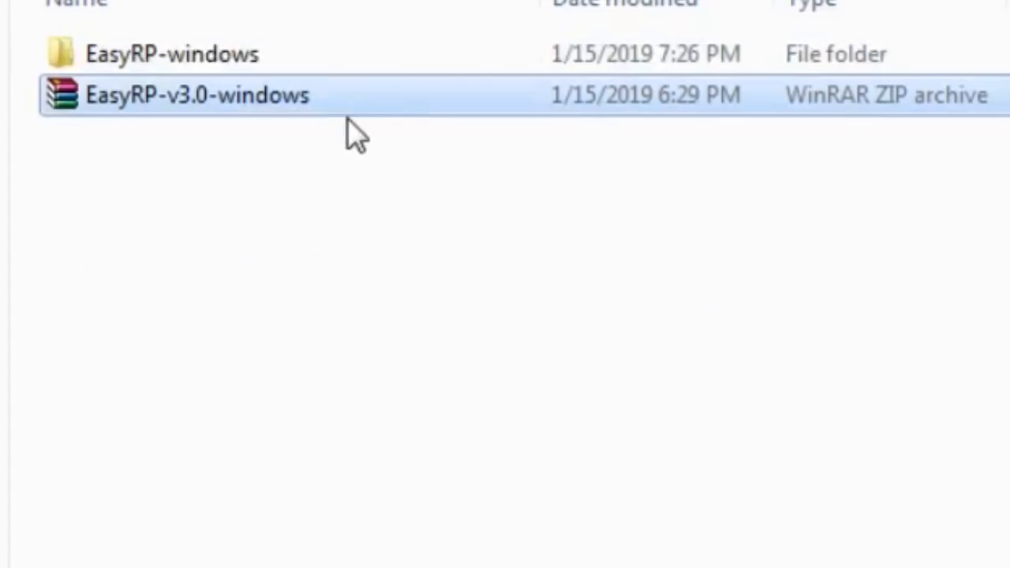
double_click(171, 53)
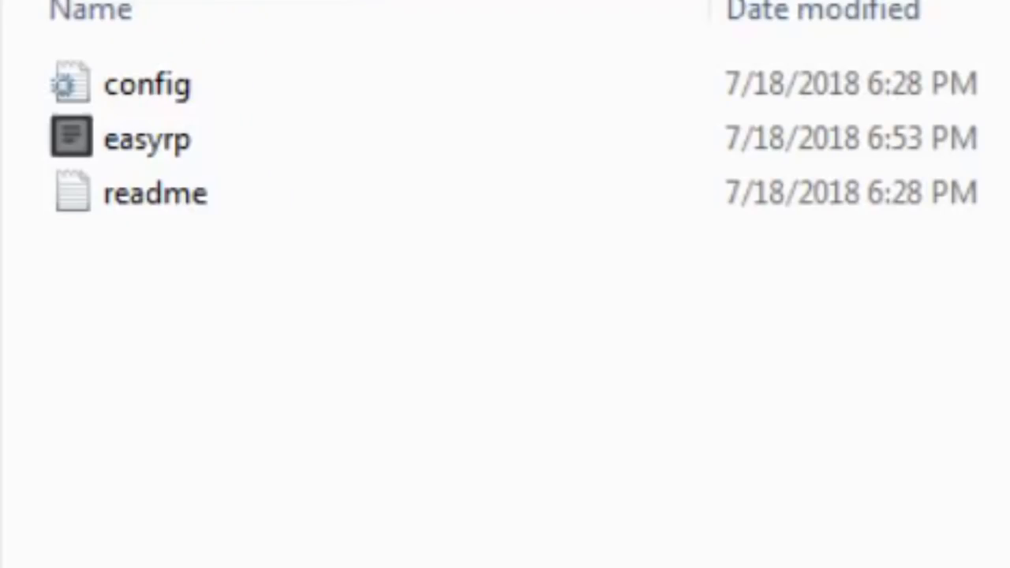
double_click(147, 85)
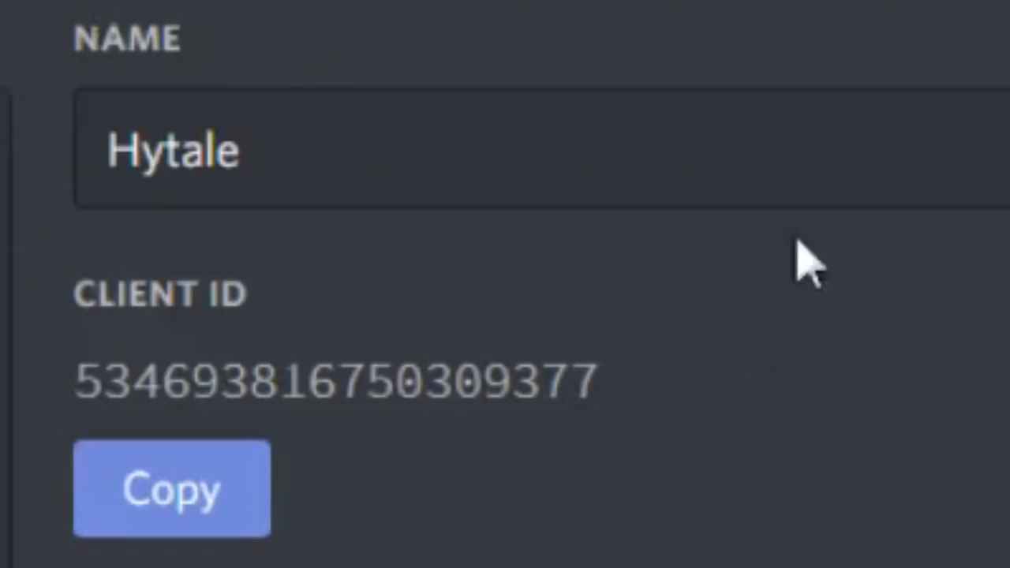
mouse_move(864, 477)
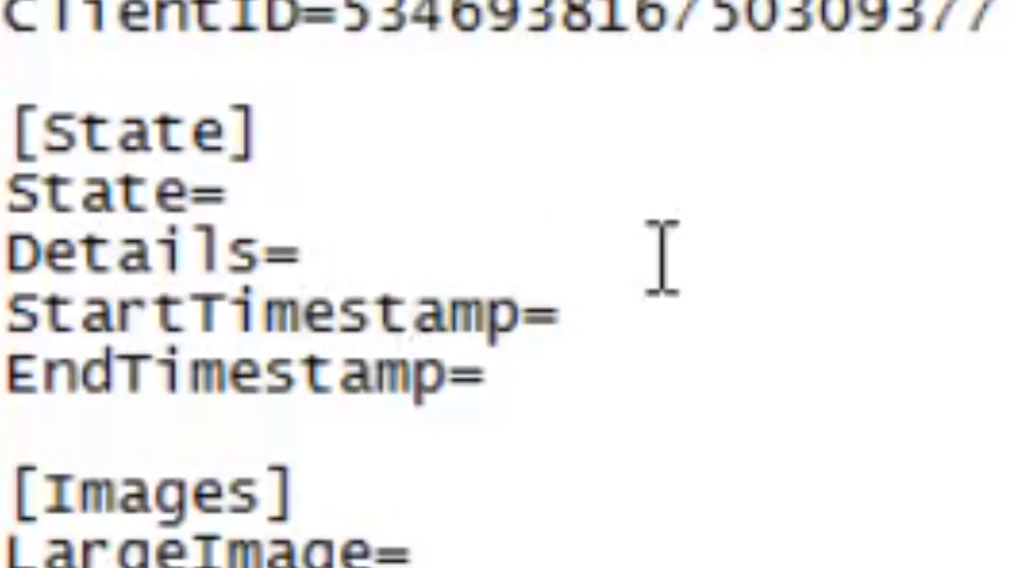
Step: Enter 'Playing Survival' for Details and '2 Hour' elapsed text for State in the config
type("Playing Survival")
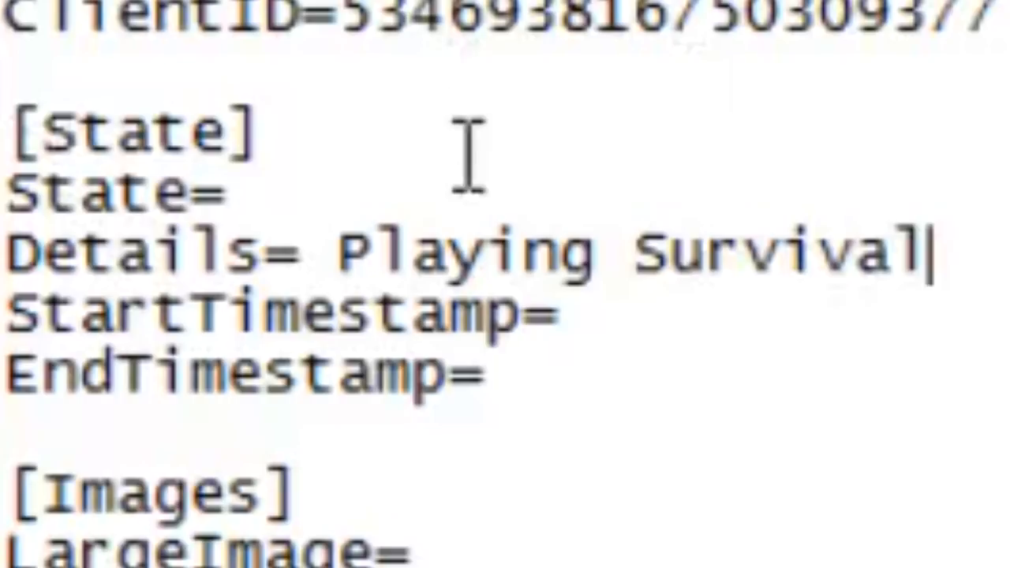
type("2 Hour")
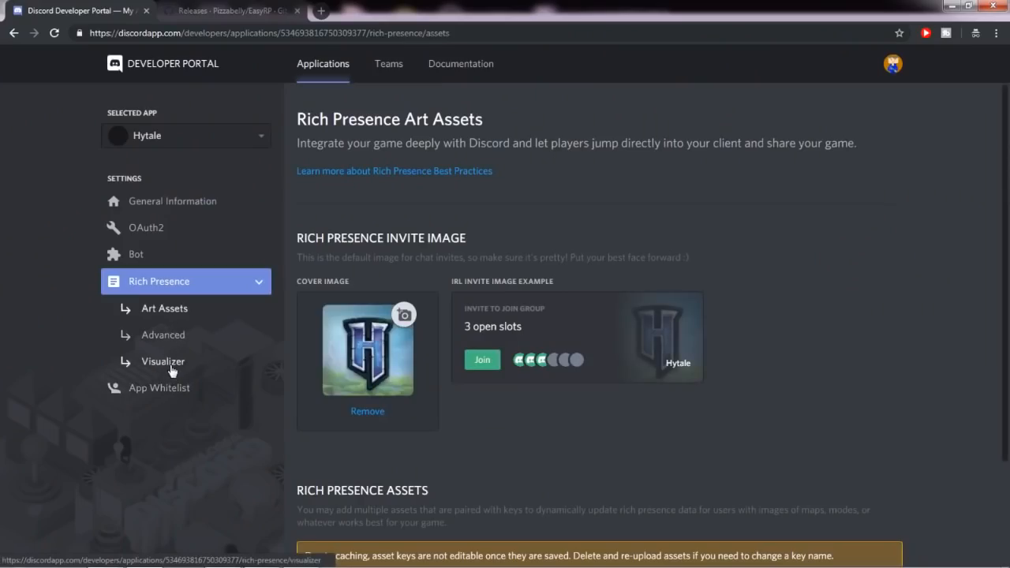
scroll("down", 3)
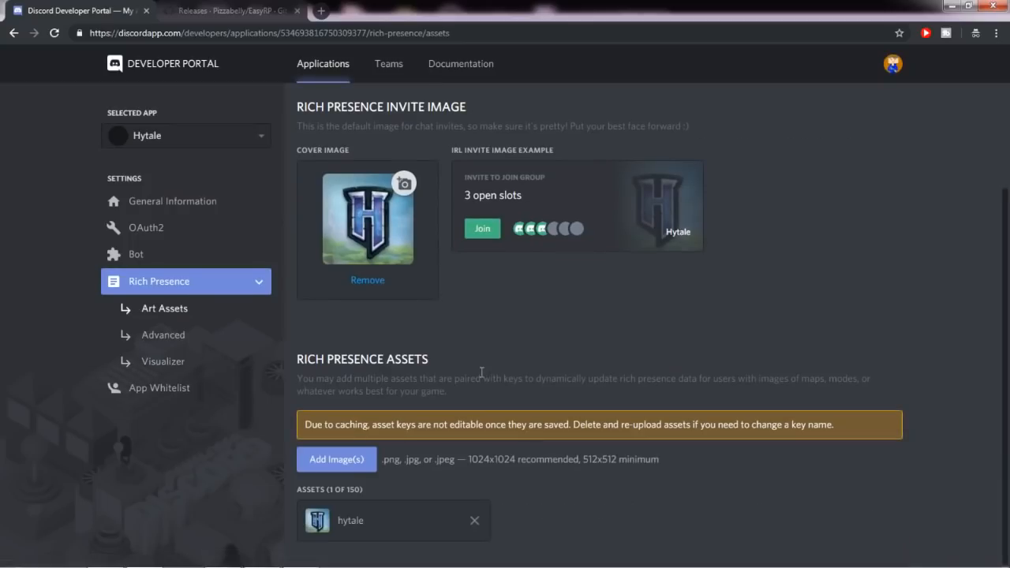
mouse_move(481, 397)
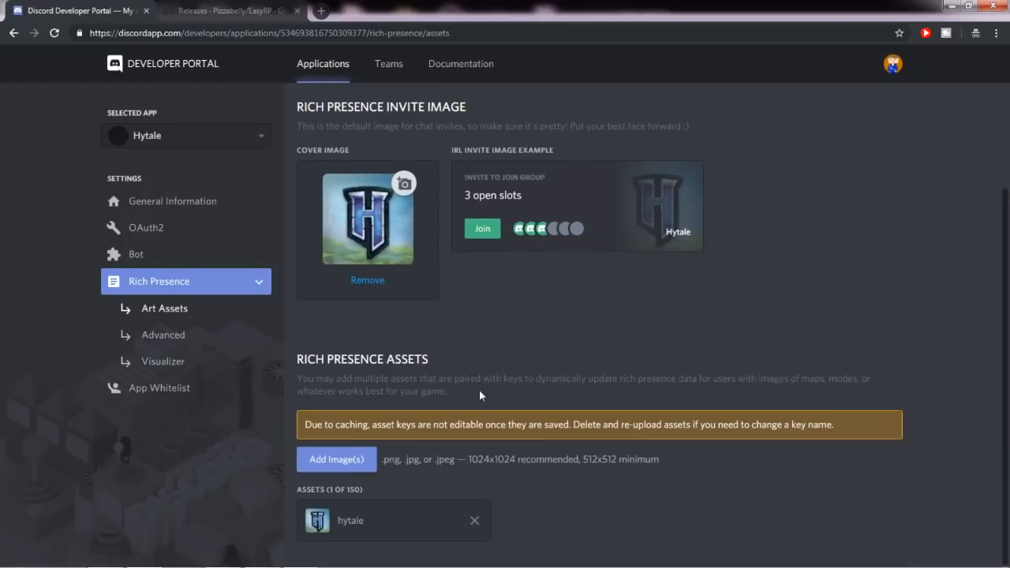
double_click(350, 520)
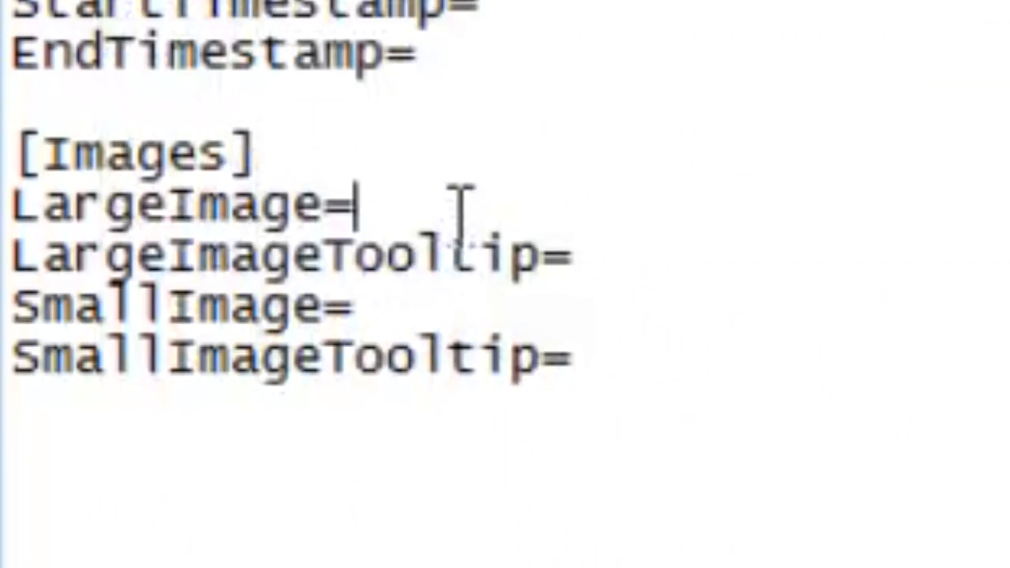
Step: Enter 'hytale' as the LargeImage asset key in config.ini
type("hytale")
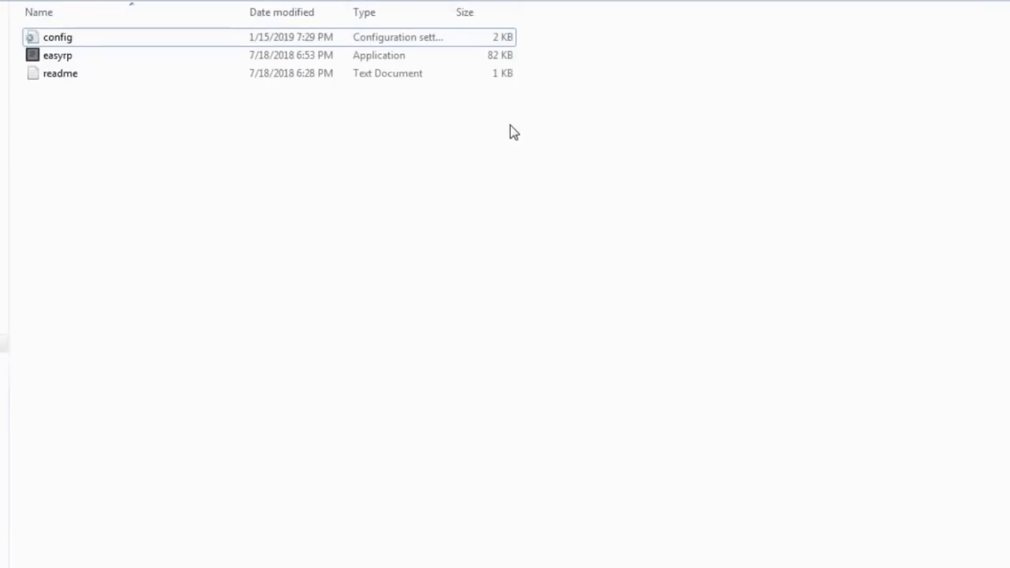
mouse_move(57, 55)
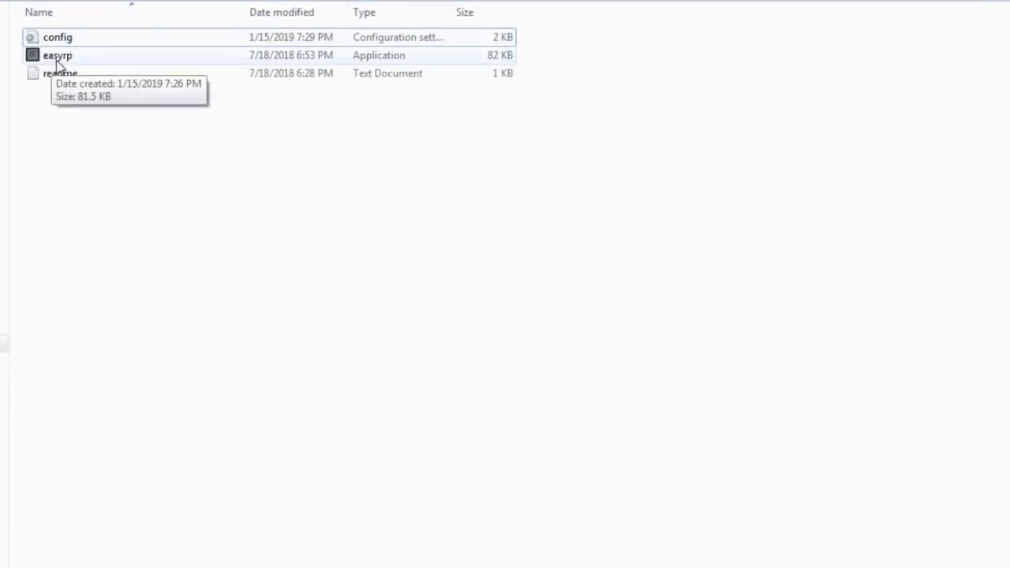
Step: Run easyrp.exe from the EasyRP-windows folder to broadcast the Hytale presence
double_click(57, 55)
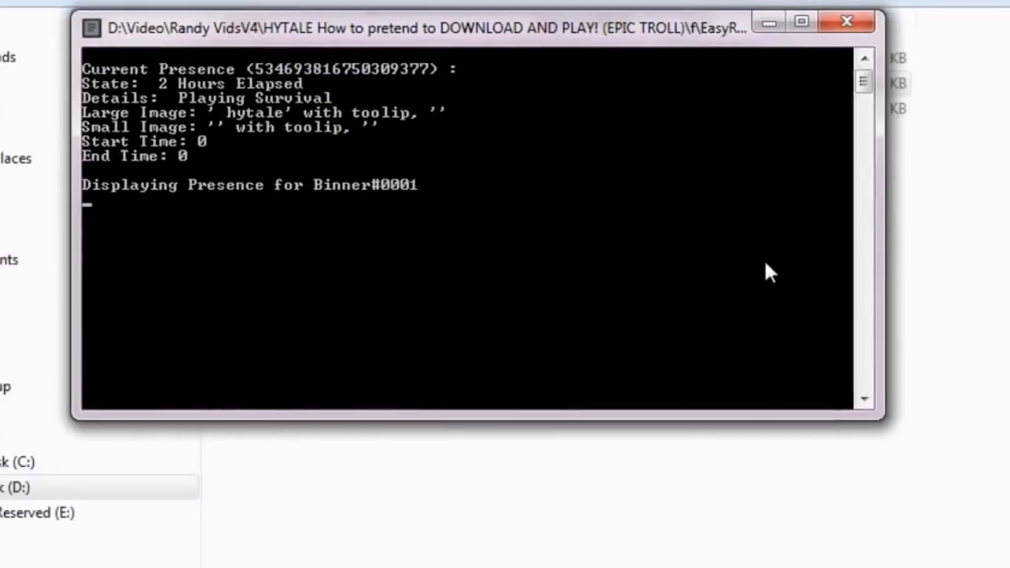
mouse_move(760, 284)
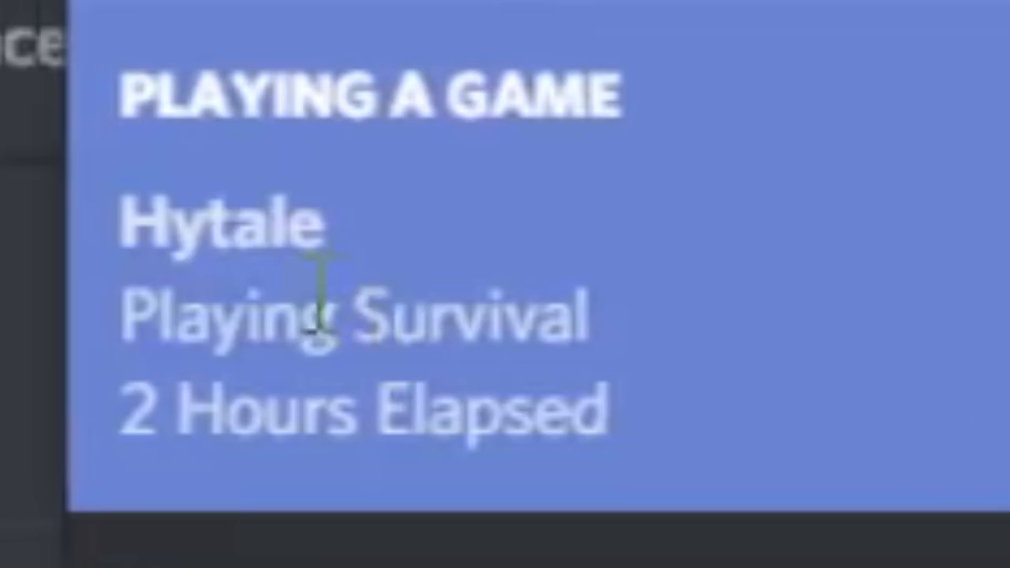
Step: Open your profile from the member list to view the Hytale 'Playing Survival' activity
left_click(892, 296)
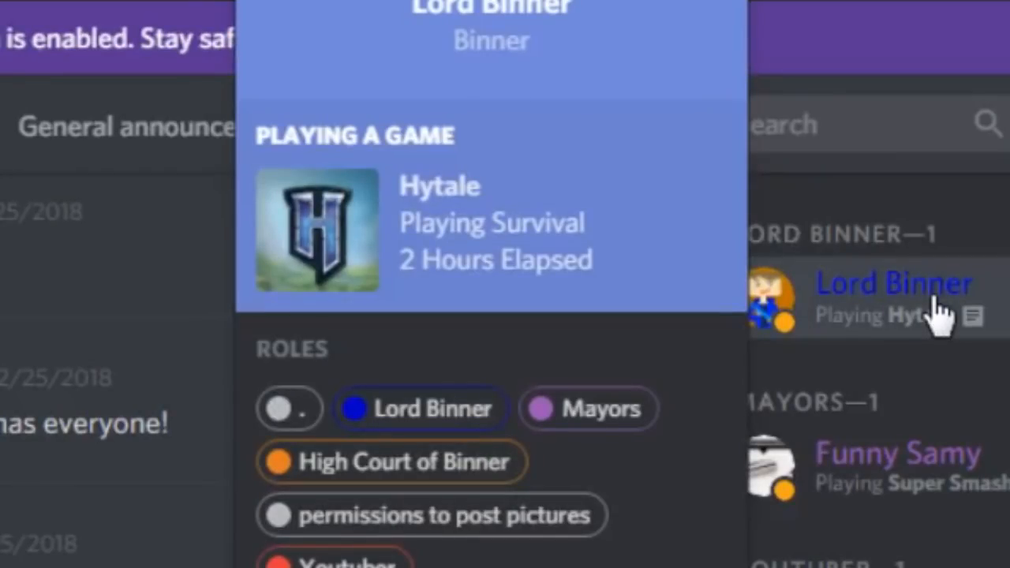
left_click(891, 284)
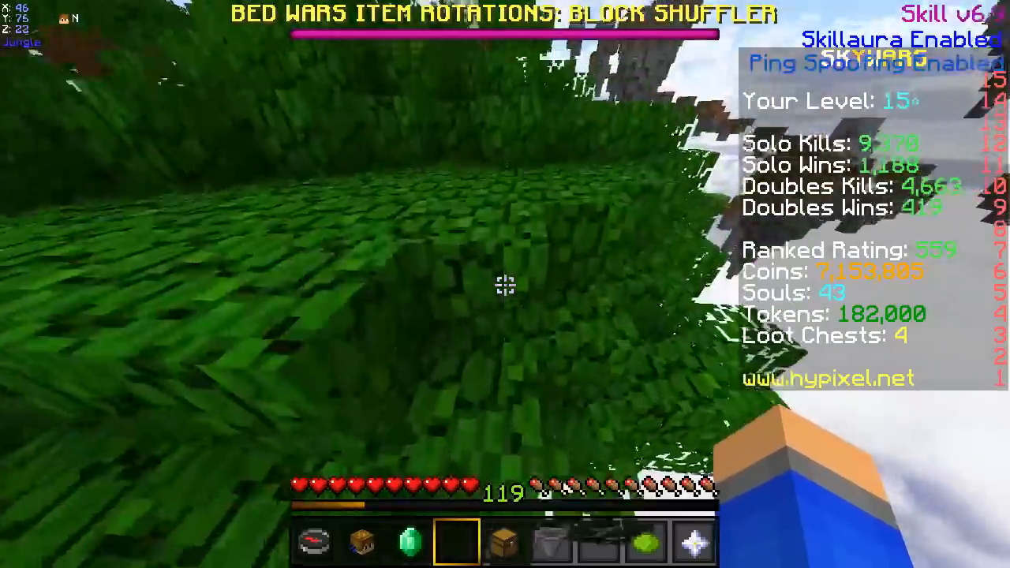
mouse_move(504, 284)
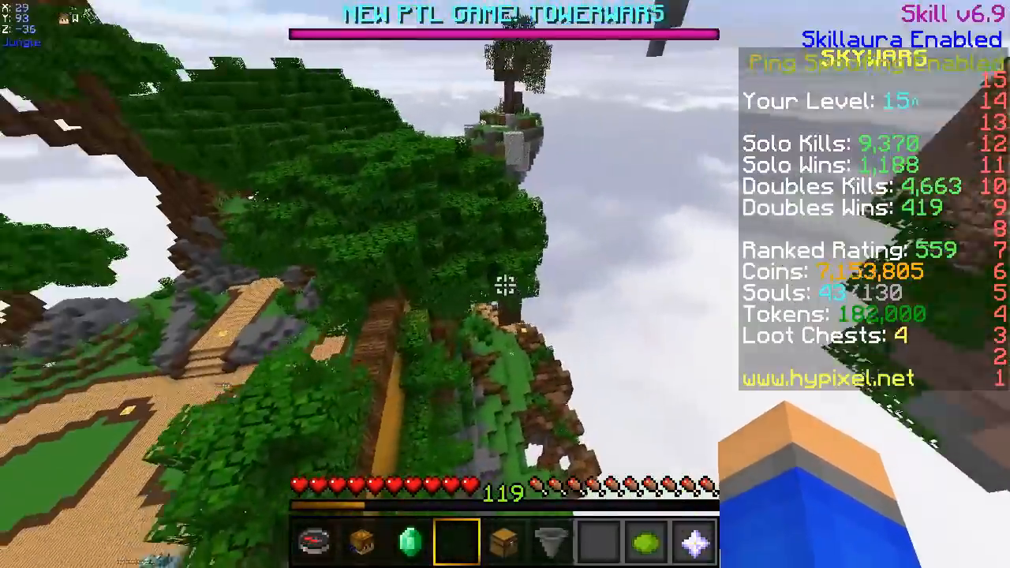
mouse_move(505, 284)
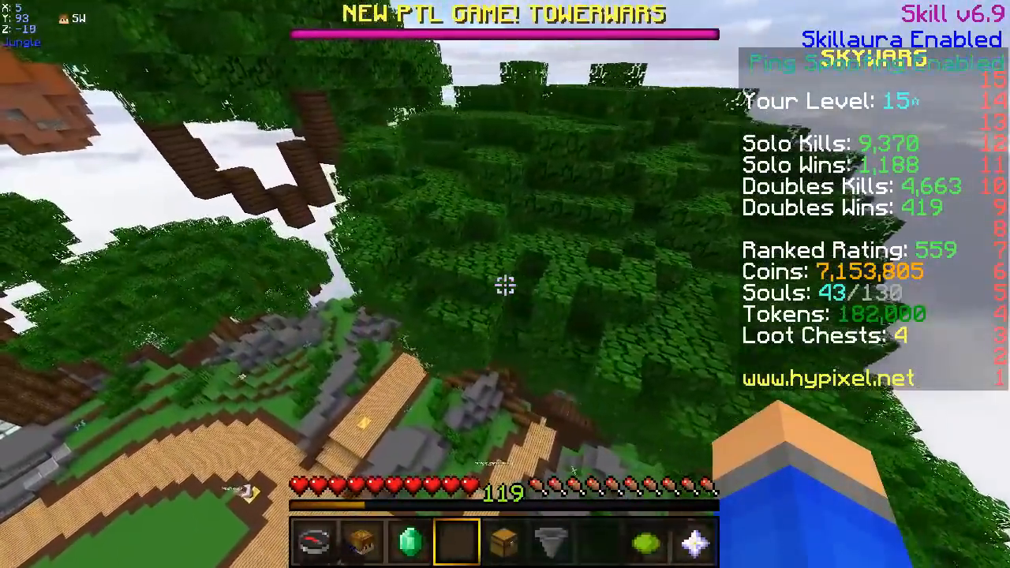